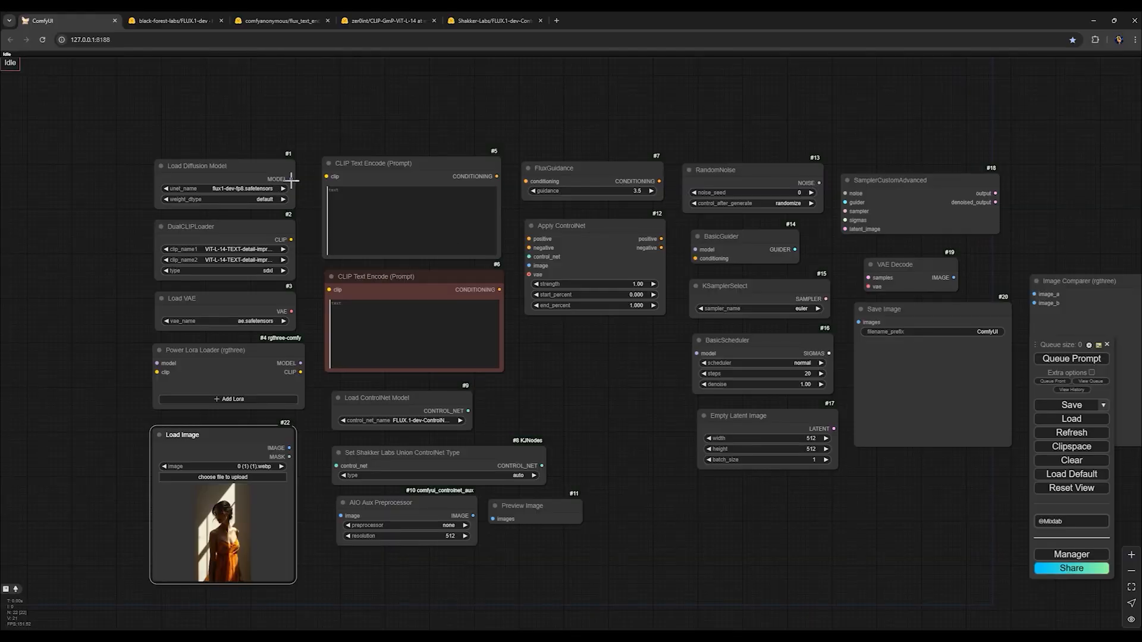
mouse_move(290, 178)
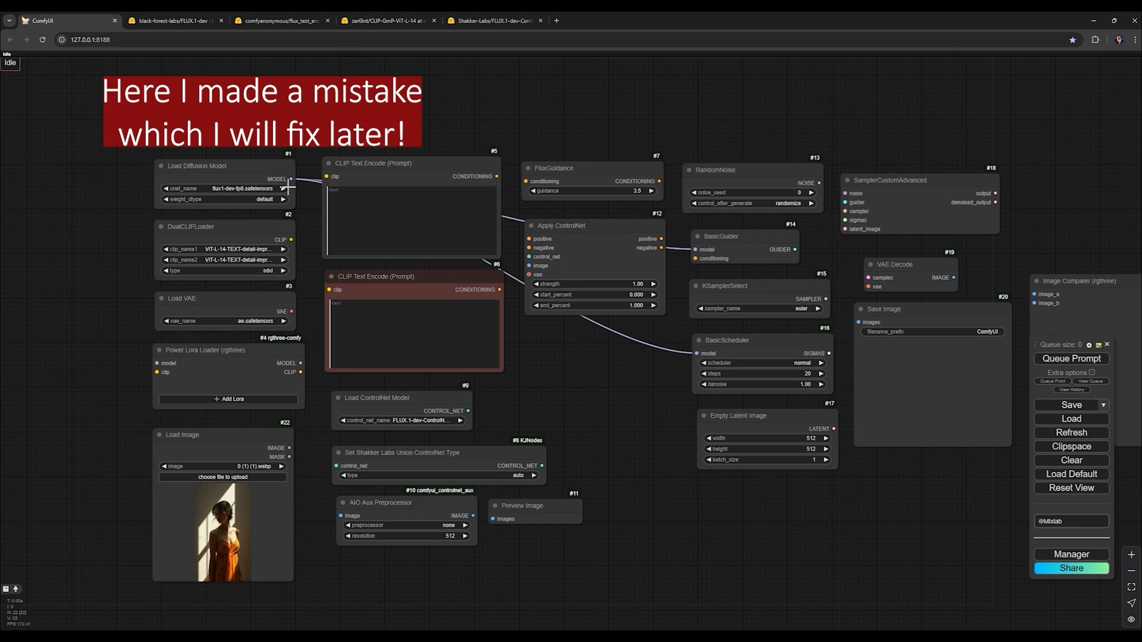
- Wire the Load Diffusion Model's MODEL output into the Power Lora Loader's model input
left_click_drag(291, 179, 154, 363)
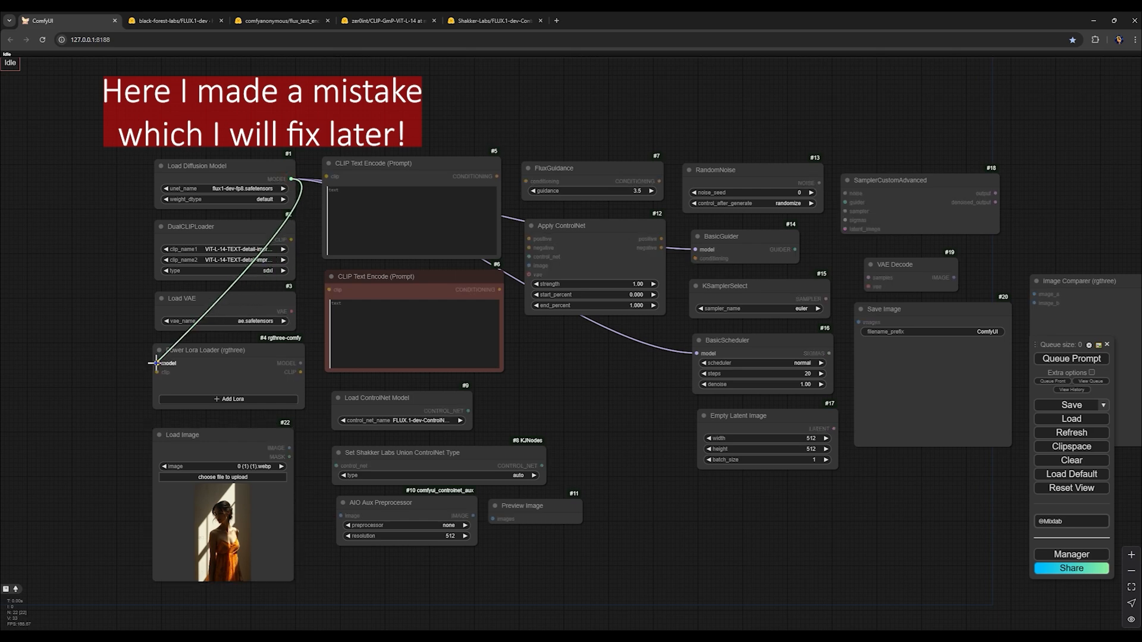